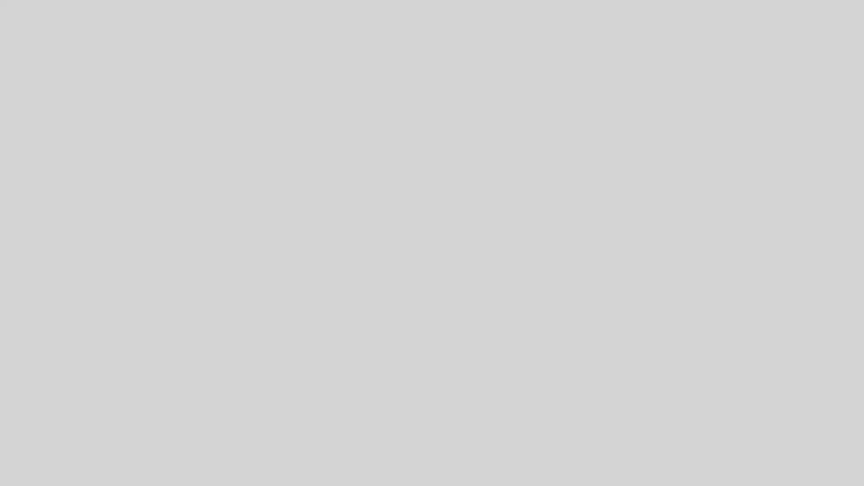
pyautogui.moveTo(136, 172)
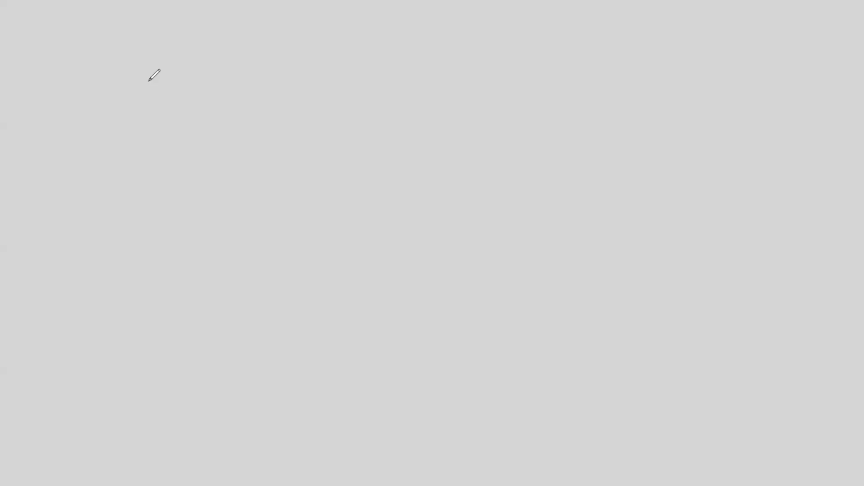
pyautogui.moveTo(26, 102)
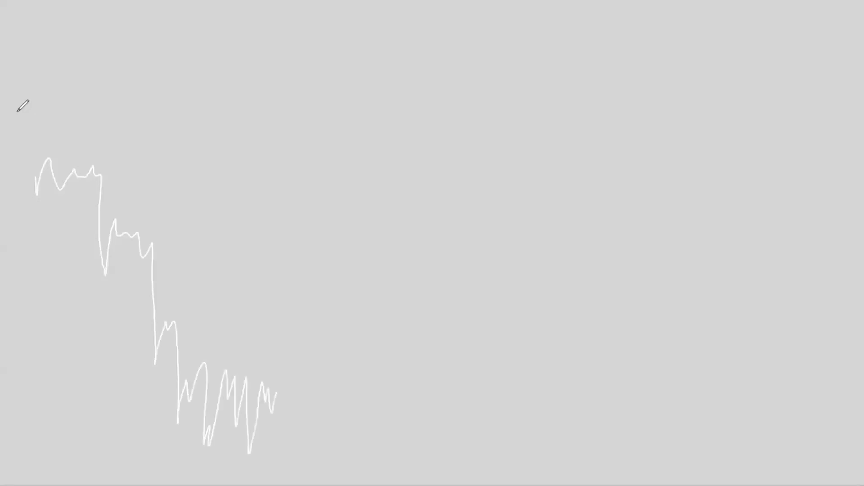
# Sketch the falling downtrend price line toward the lows.
pyautogui.moveTo(265, 397); pyautogui.dragTo(303, 378)
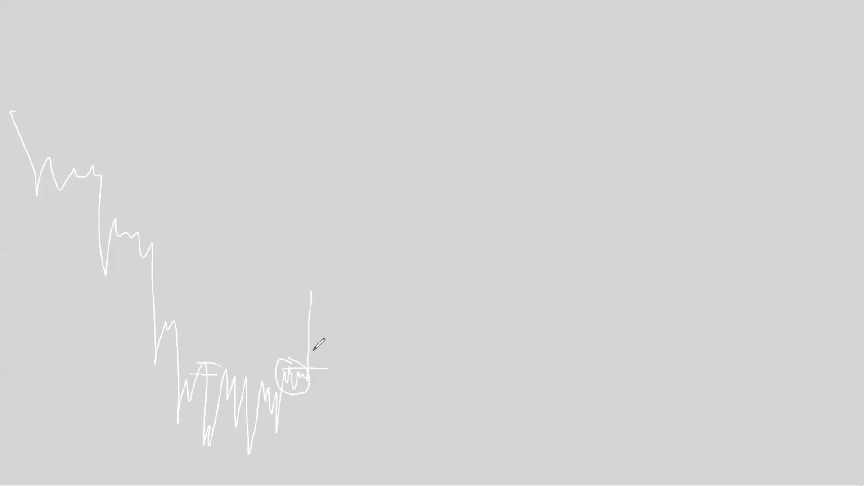
pyautogui.moveTo(325, 336)
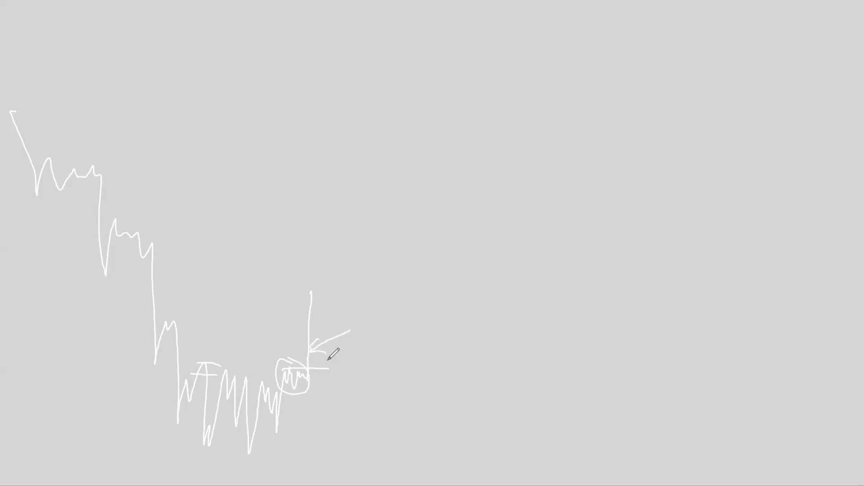
pyautogui.moveTo(164, 208)
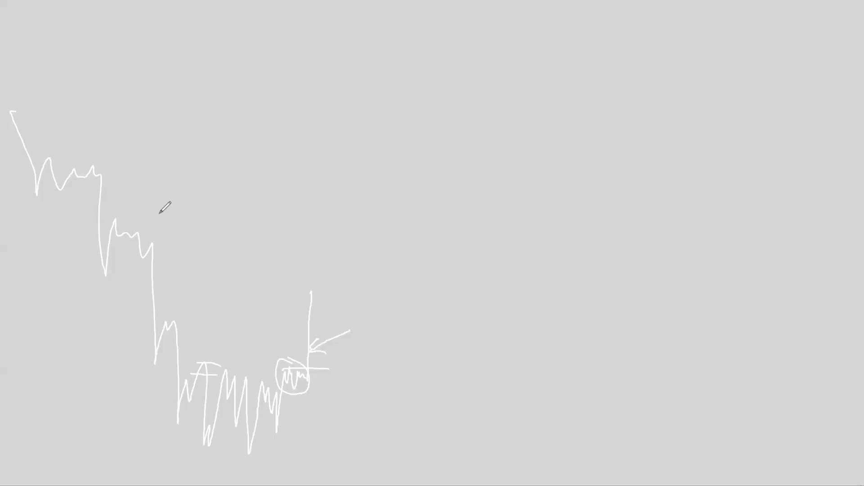
pyautogui.moveTo(312, 287)
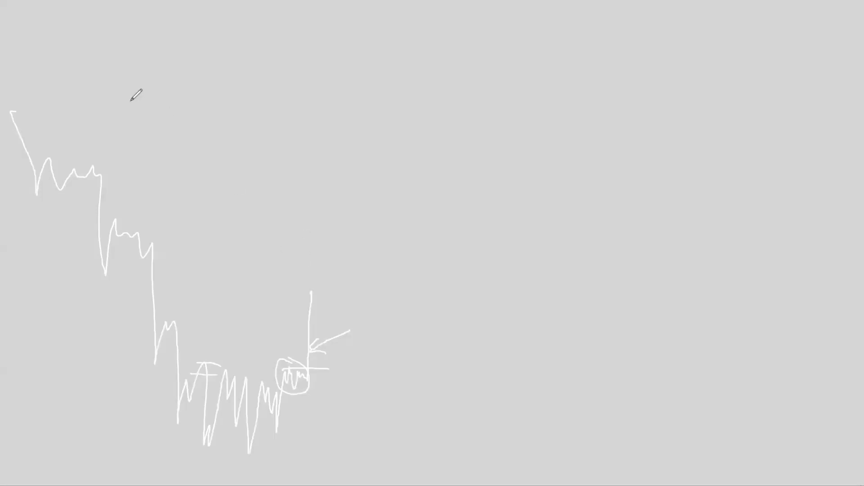
pyautogui.moveTo(205, 307)
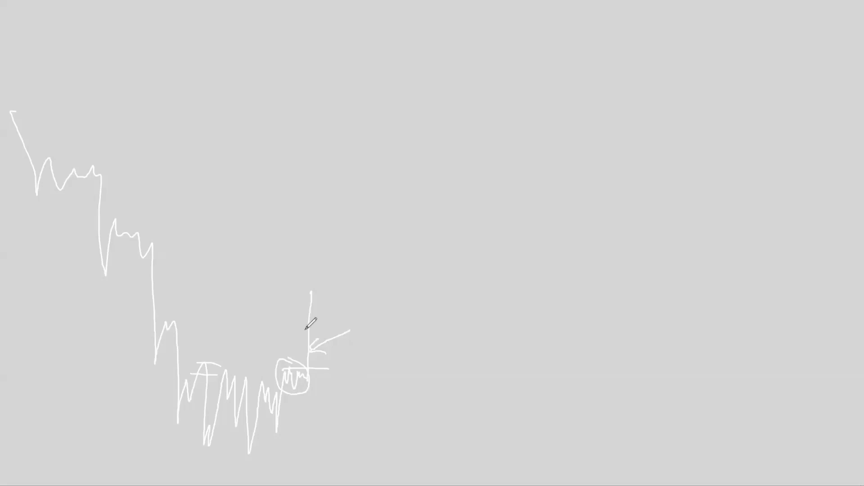
pyautogui.moveTo(199, 378)
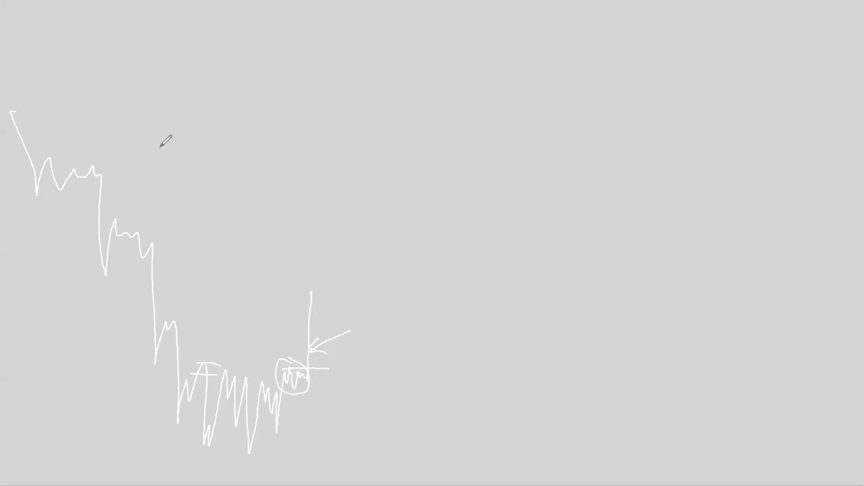
pyautogui.moveTo(404, 347)
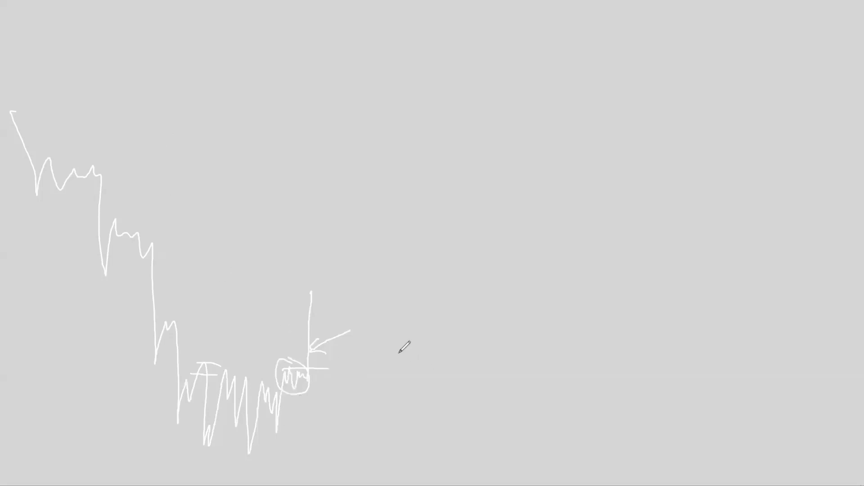
pyautogui.moveTo(389, 438)
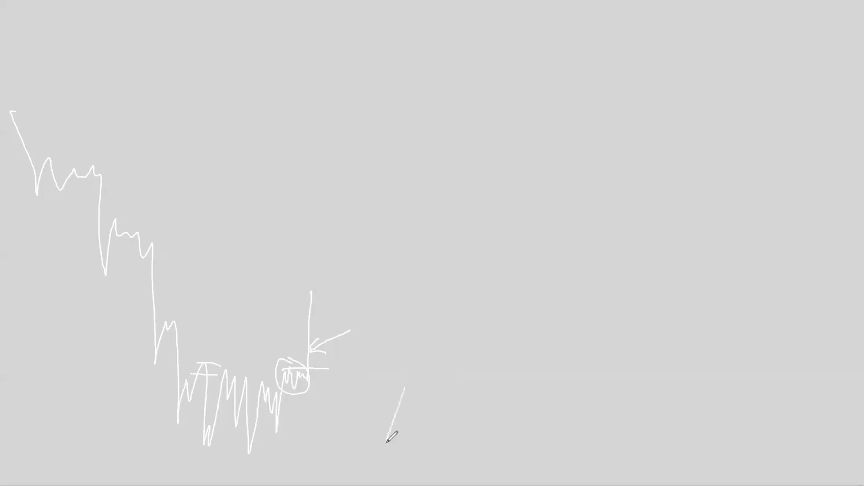
# Draw the rising uptrend price line and a level line across the top range.
pyautogui.moveTo(387, 440); pyautogui.dragTo(468, 232)
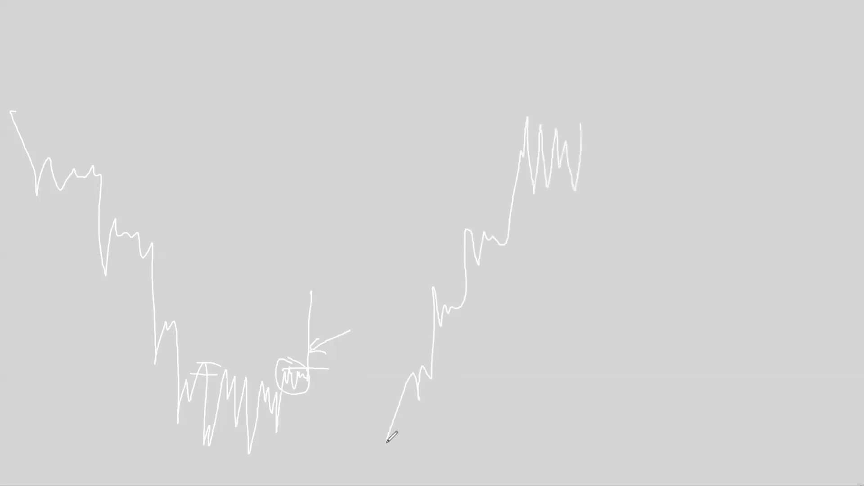
pyautogui.moveTo(388, 438); pyautogui.dragTo(609, 121)
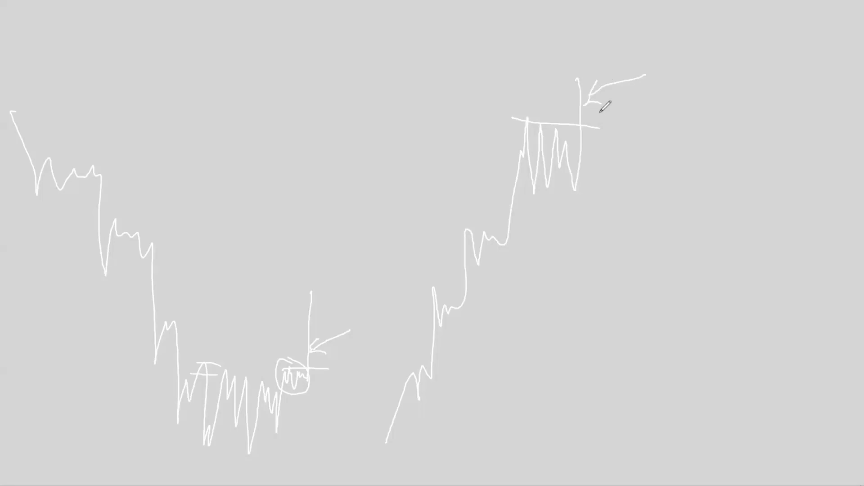
pyautogui.moveTo(547, 73)
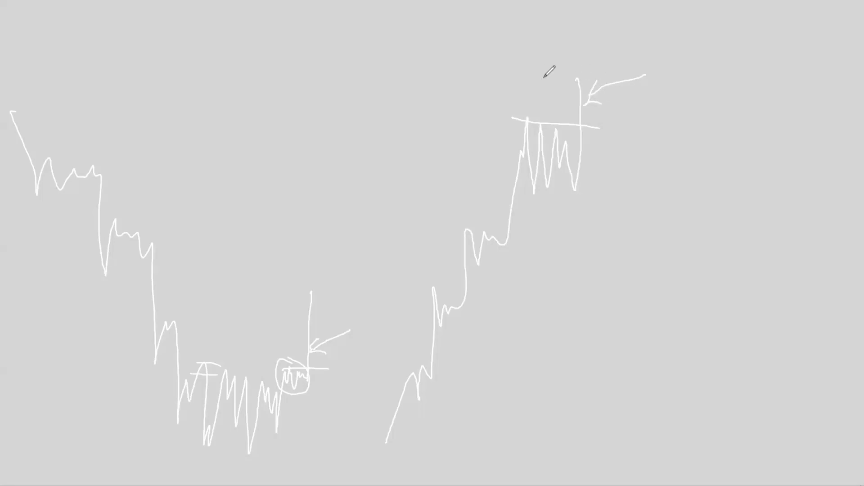
pyautogui.moveTo(601, 88)
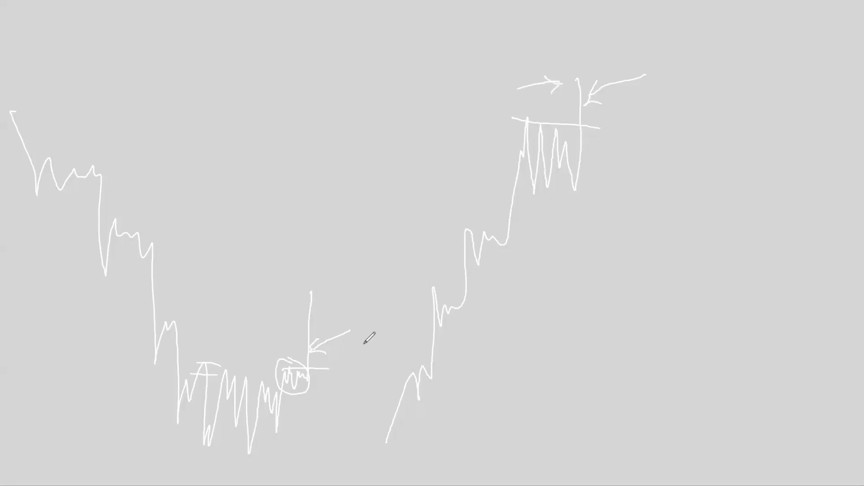
pyautogui.moveTo(281, 328)
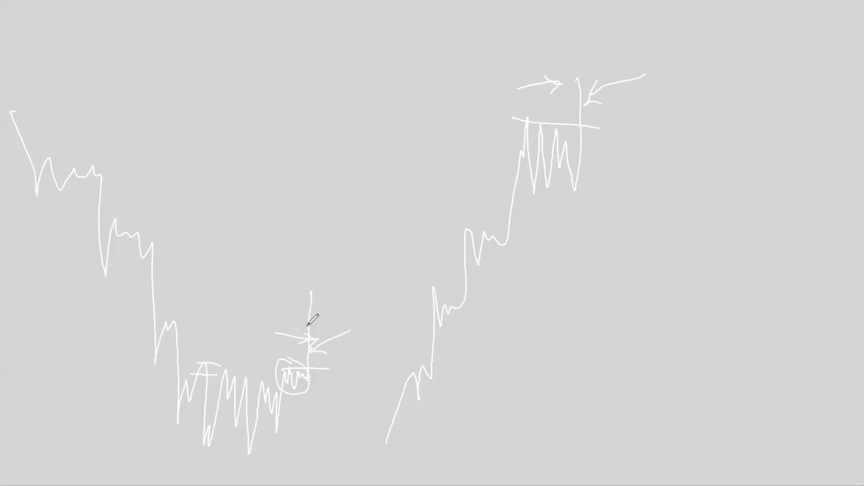
pyautogui.moveTo(532, 96)
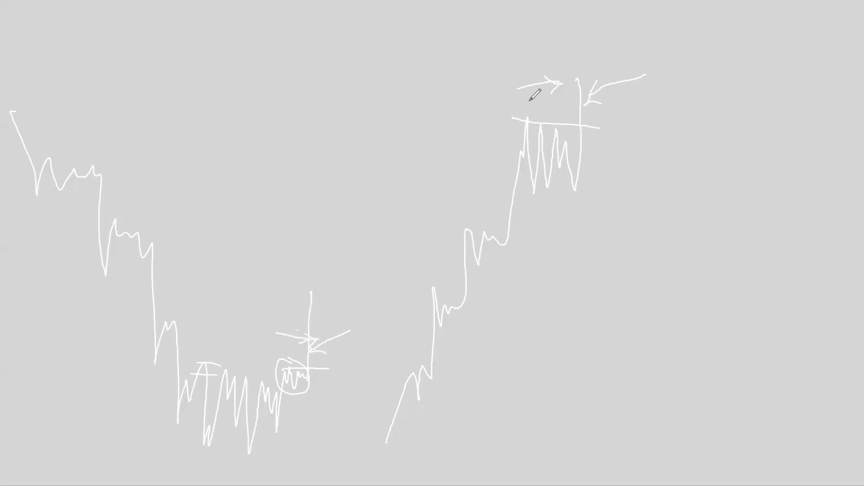
pyautogui.moveTo(595, 160)
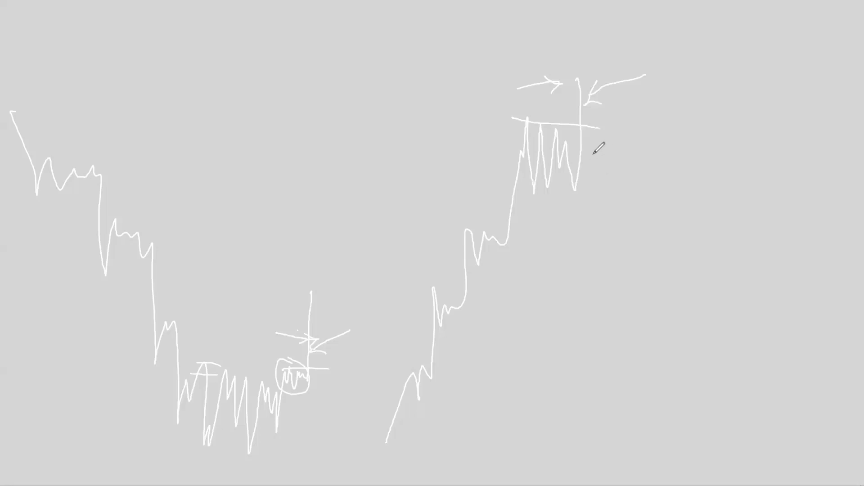
pyautogui.moveTo(616, 165)
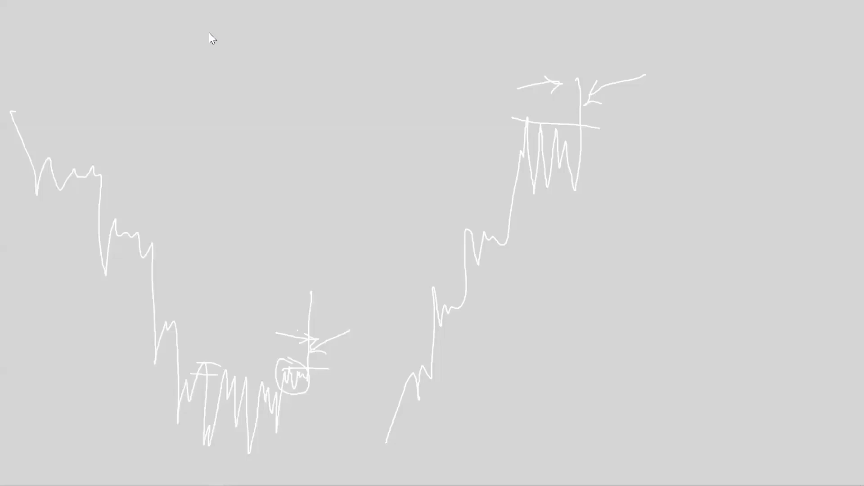
pyautogui.moveTo(531, 131)
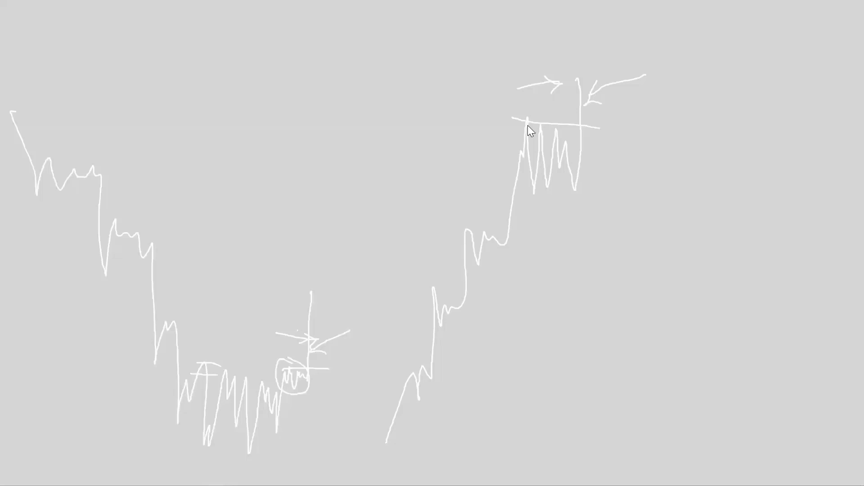